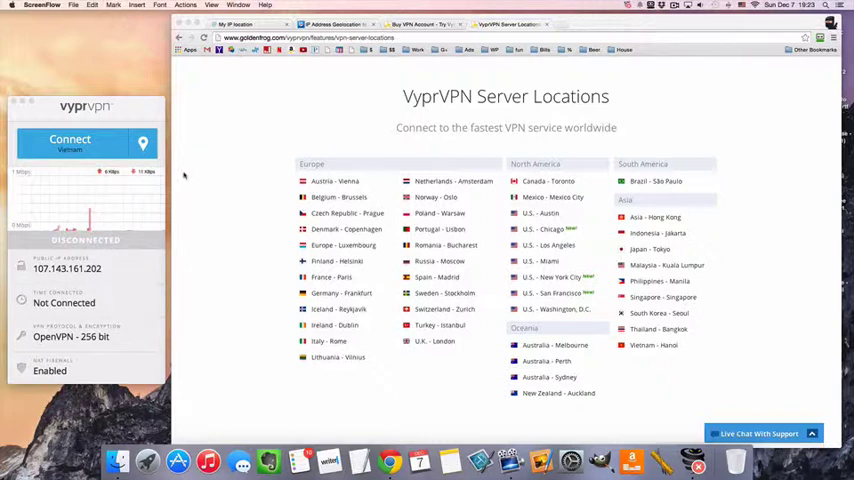
# Step: Select Netherlands from the full VyprVPN server location list
pyautogui.scroll(-3)
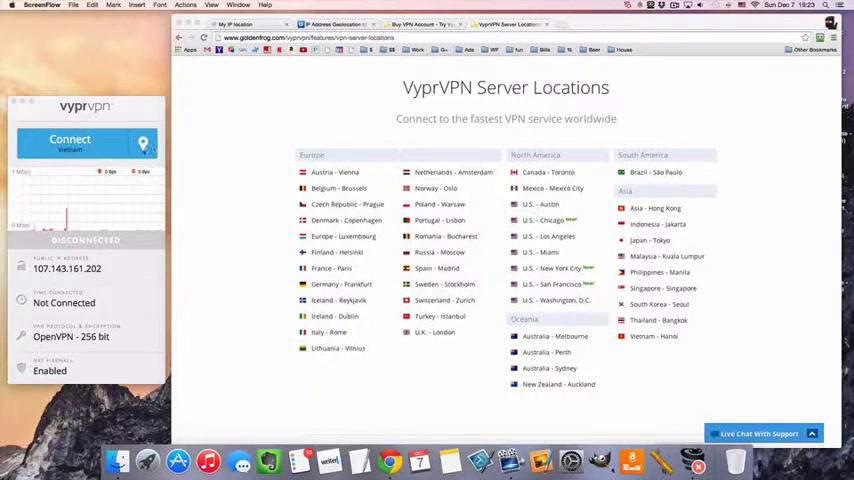
pyautogui.click(143, 142)
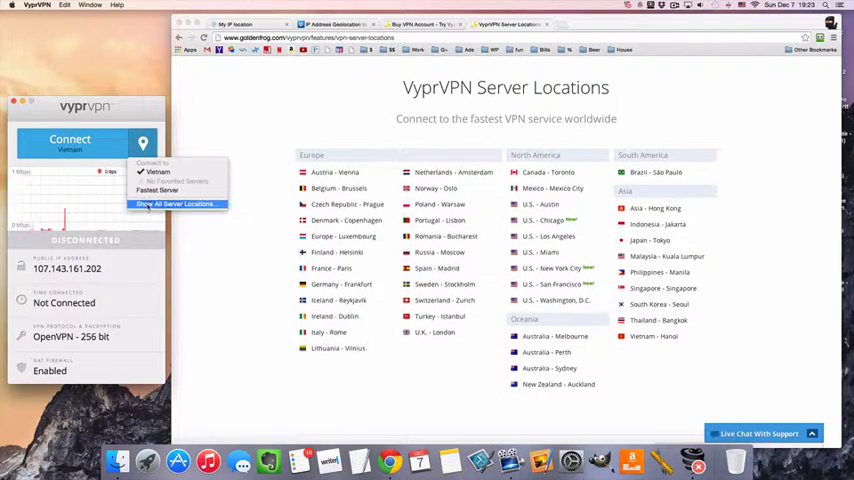
pyautogui.click(177, 204)
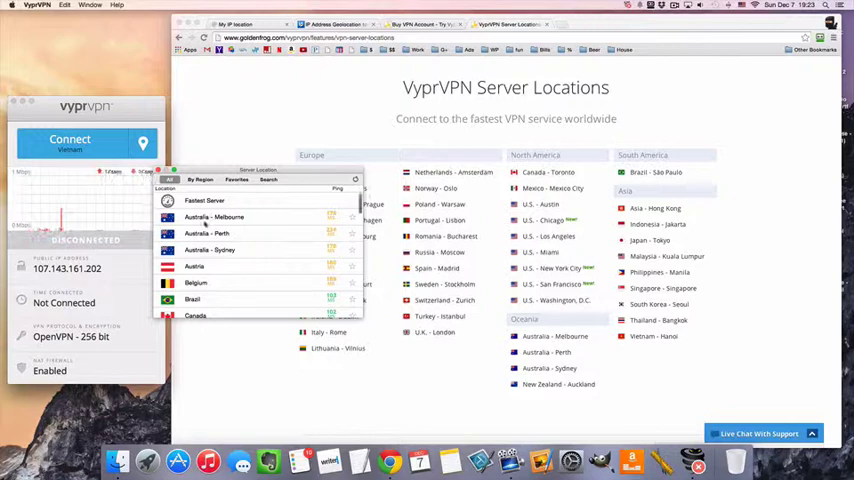
pyautogui.scroll(-3)
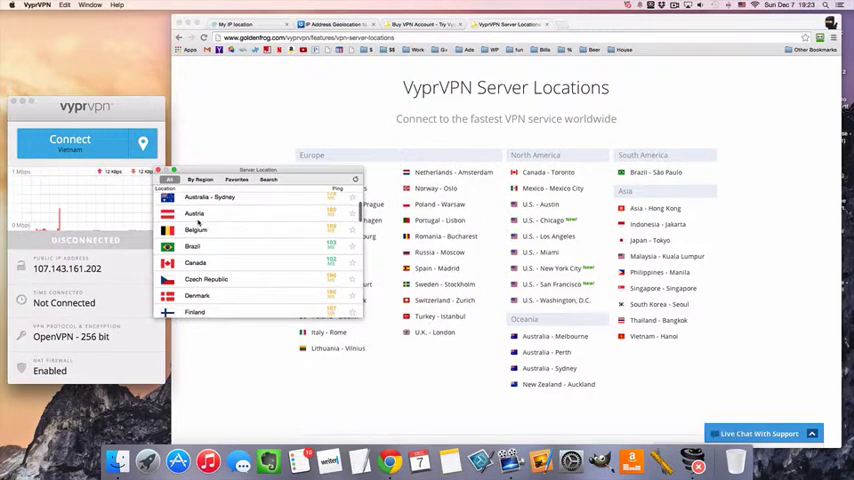
pyautogui.scroll(-3)
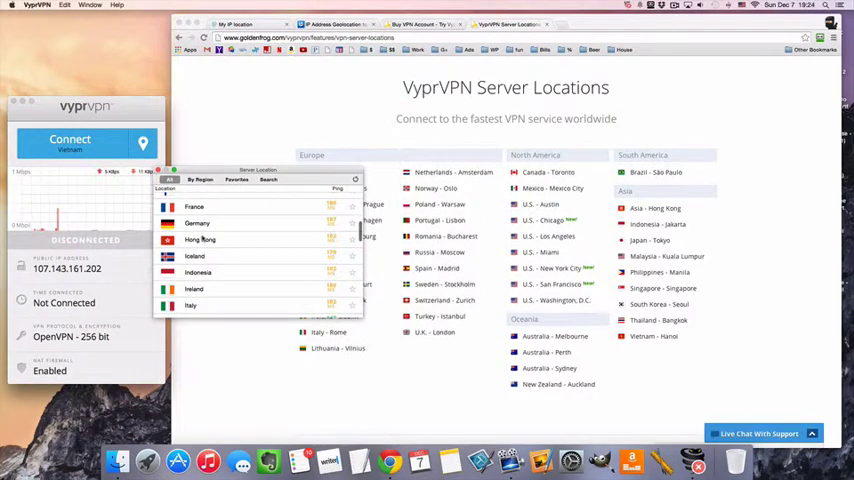
pyautogui.scroll(-3)
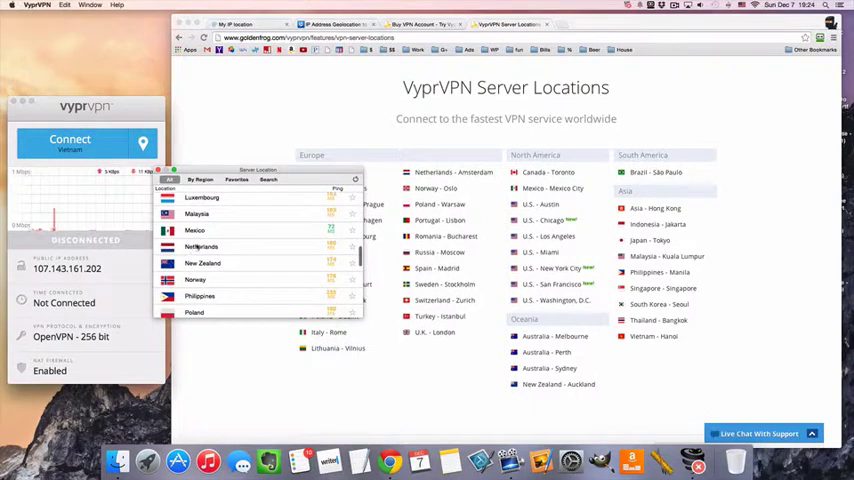
pyautogui.click(201, 246)
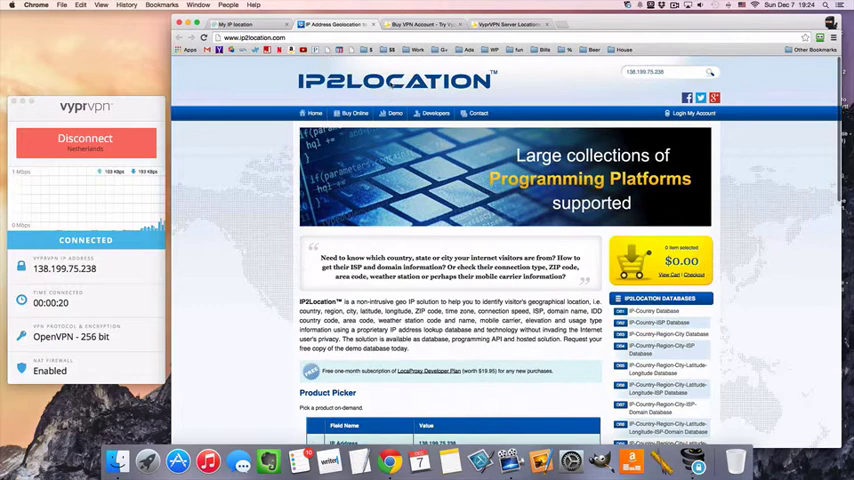
# Step: Switch to the IP2Location tab to check where 138.199.75.238 is located
pyautogui.click(415, 24)
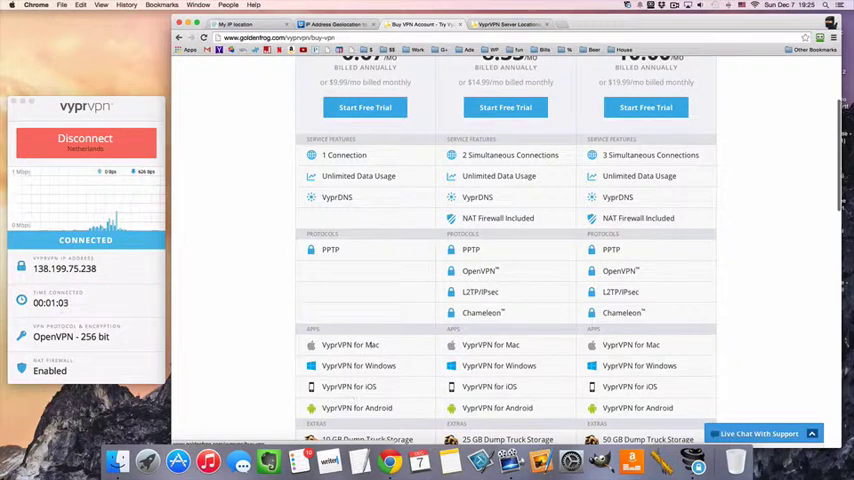
# Step: Scroll the Golden Frog page to compare the Basic, Pro and Premier VyprVPN plans
pyautogui.scroll(3)
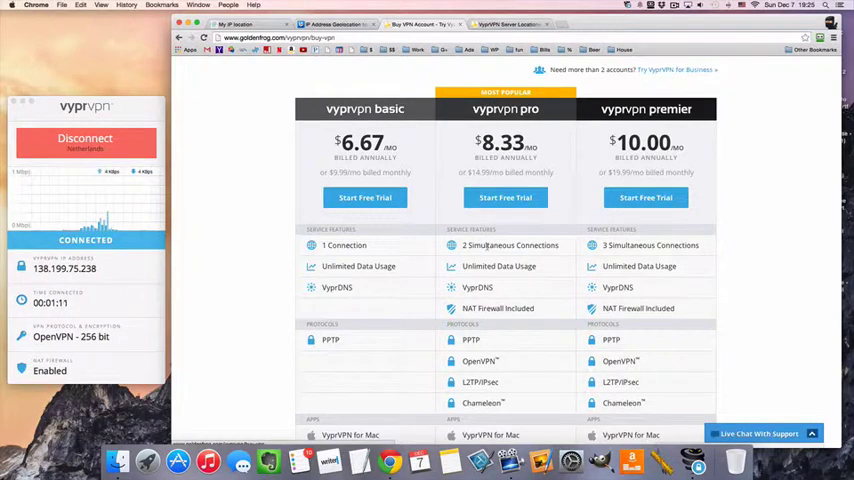
pyautogui.scroll(-3)
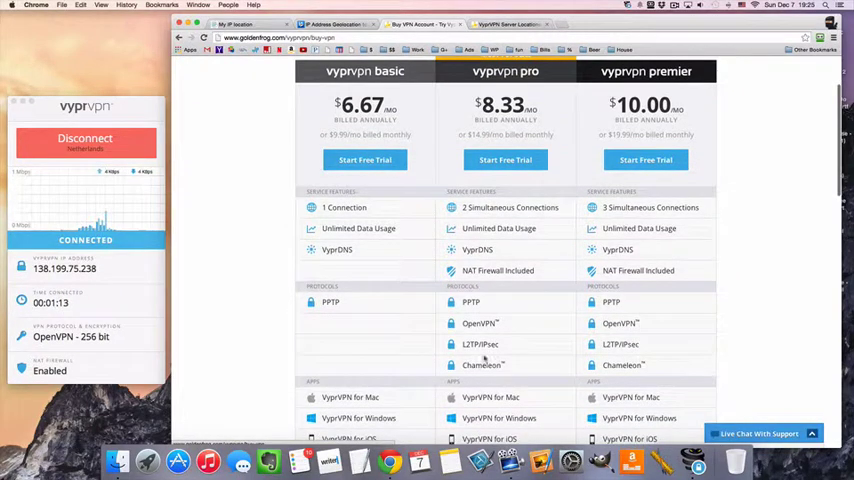